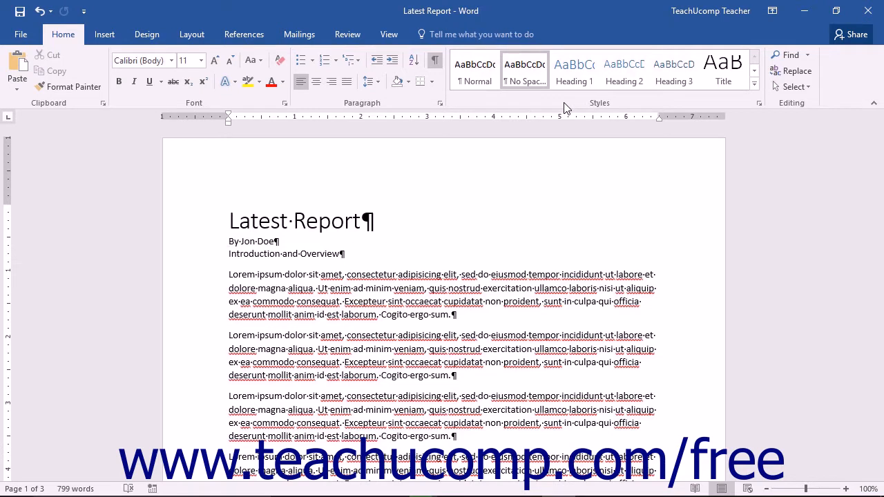
- Place the cursor in the 'By Jon Doe' byline beneath the Latest Report title
click(229, 240)
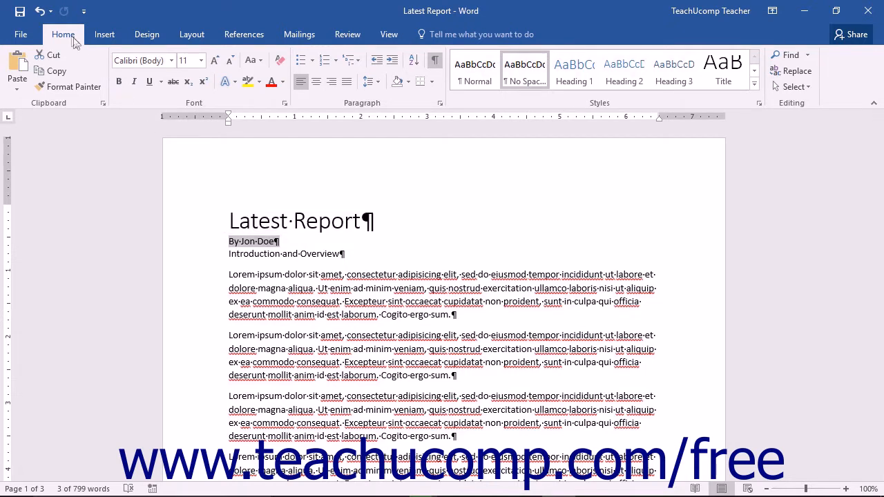
mouse_move(610, 122)
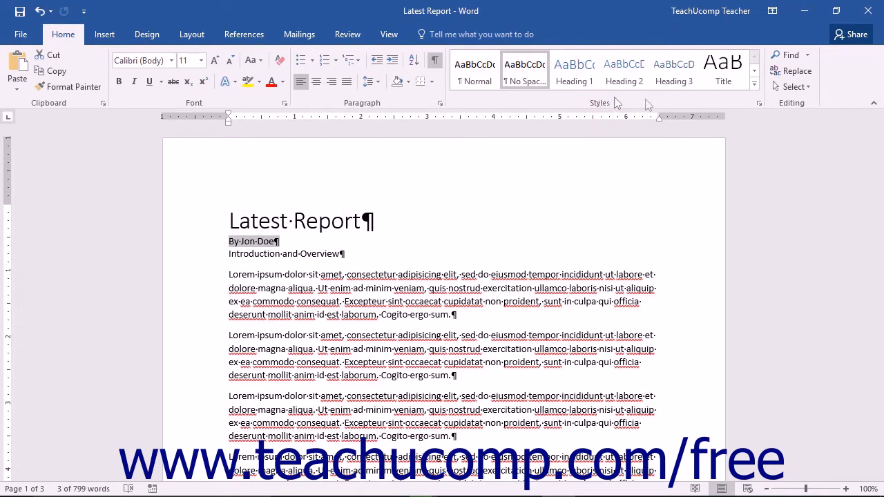
mouse_move(754, 72)
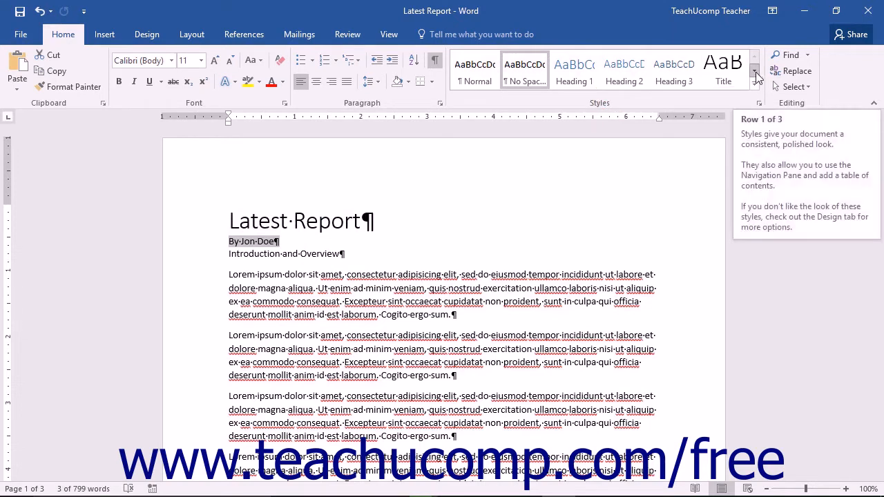
- Give the 'By Jon Doe' byline the Subtitle style from the expanded Styles gallery
click(754, 72)
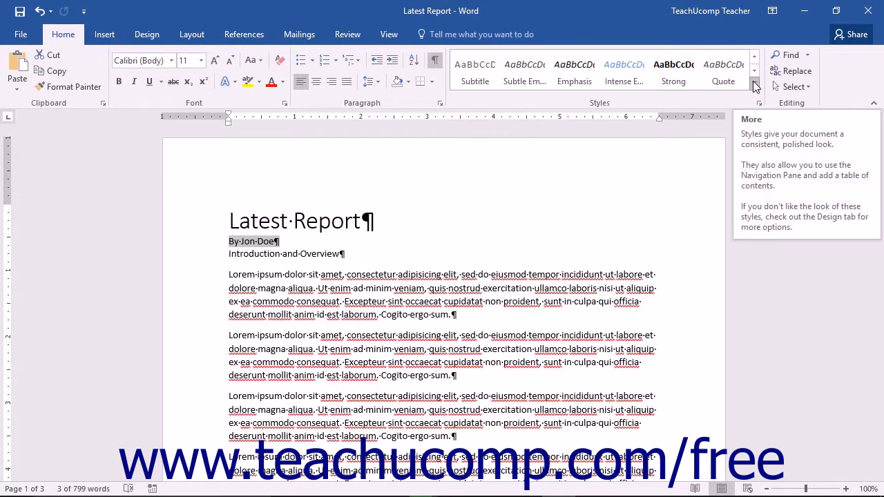
click(754, 71)
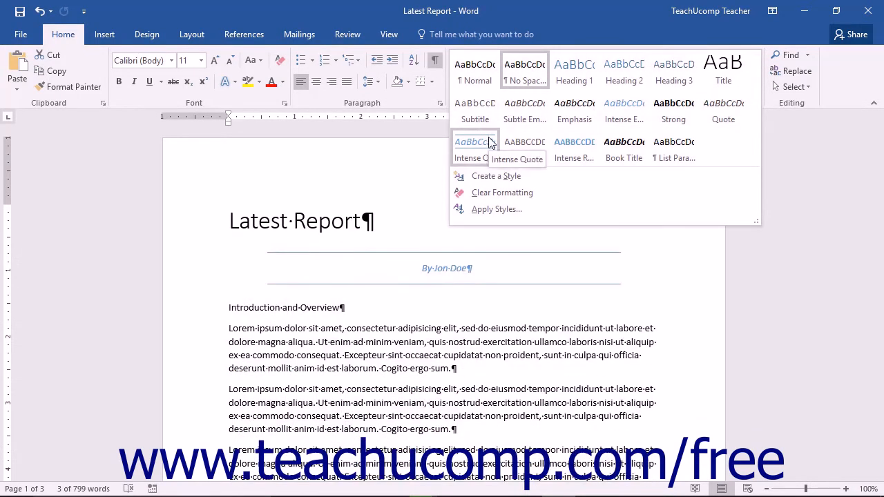
click(475, 110)
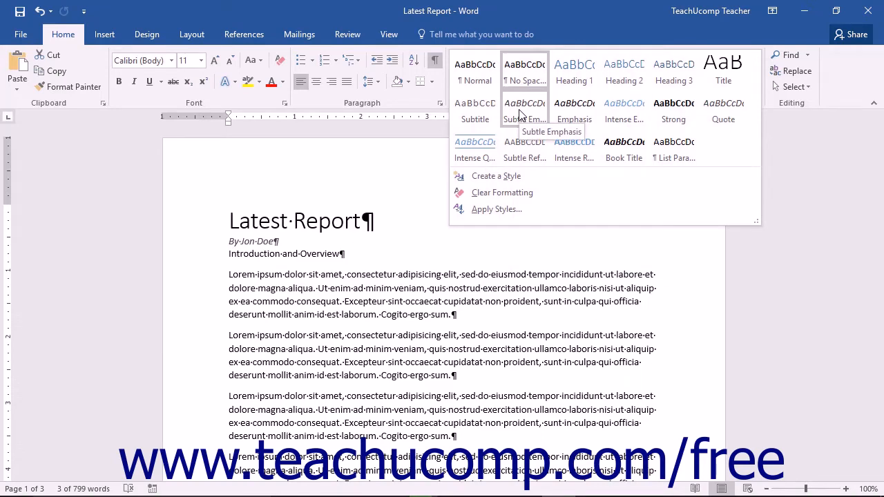
click(475, 104)
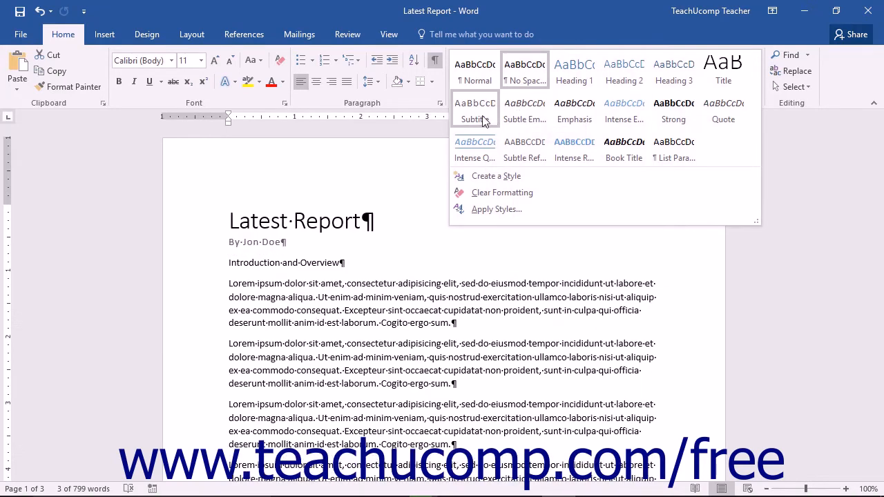
mouse_move(475, 111)
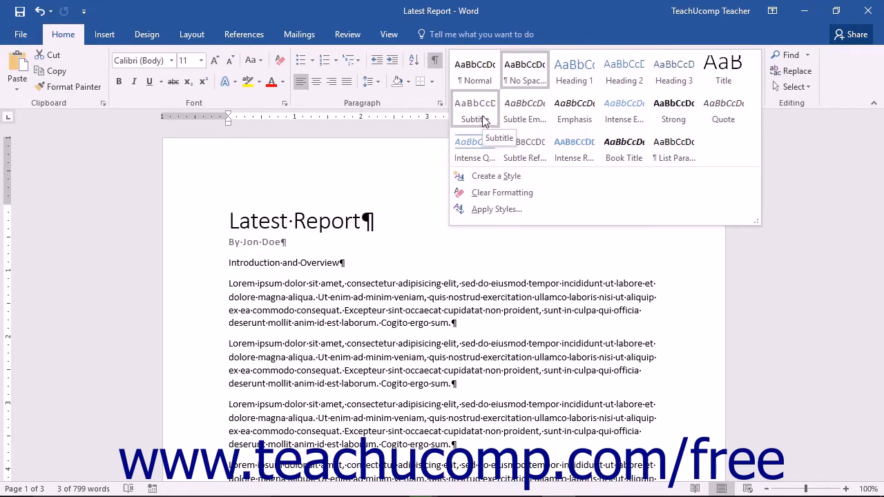
click(474, 113)
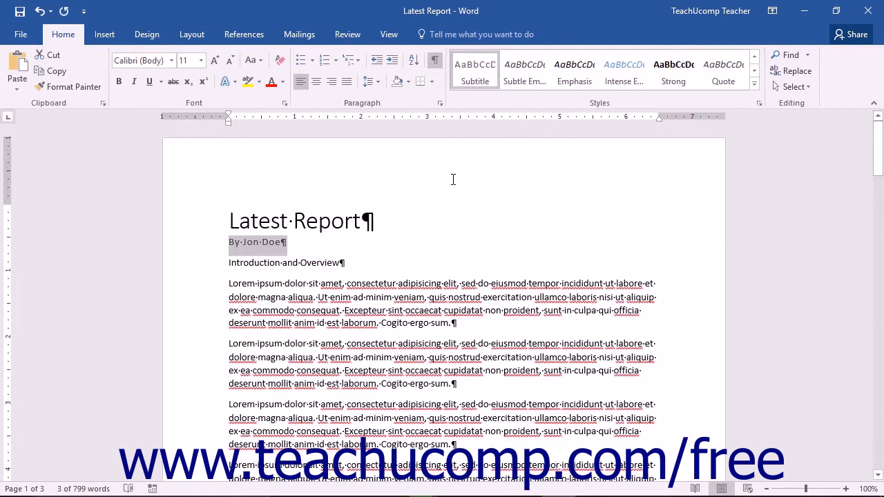
mouse_move(152, 274)
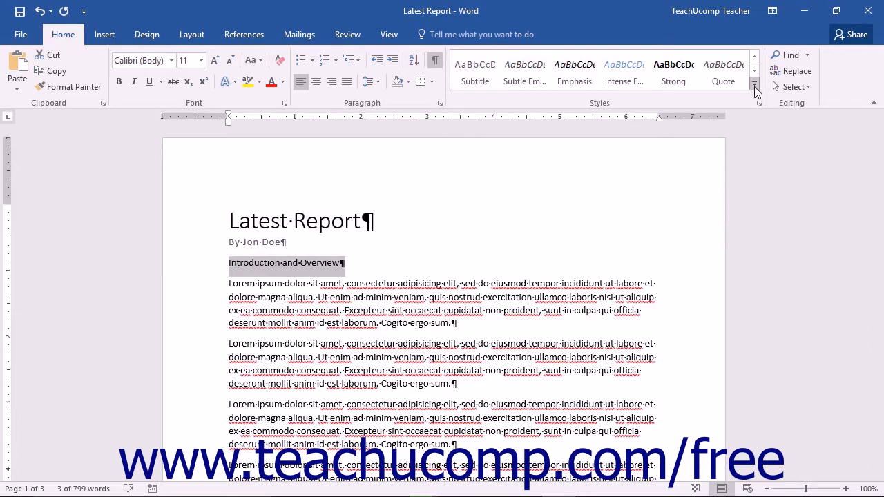
- With 'Introduction and Overview' selected, bring up the Apply Styles pane showing Normal
click(754, 91)
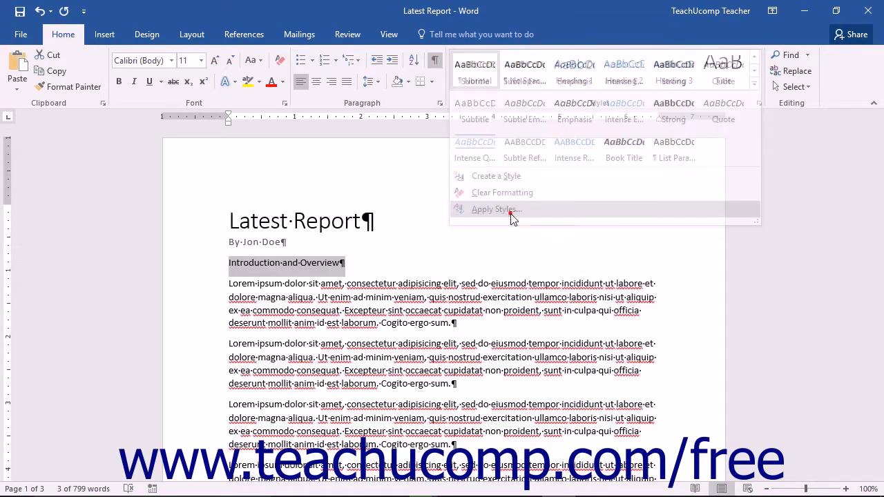
click(496, 210)
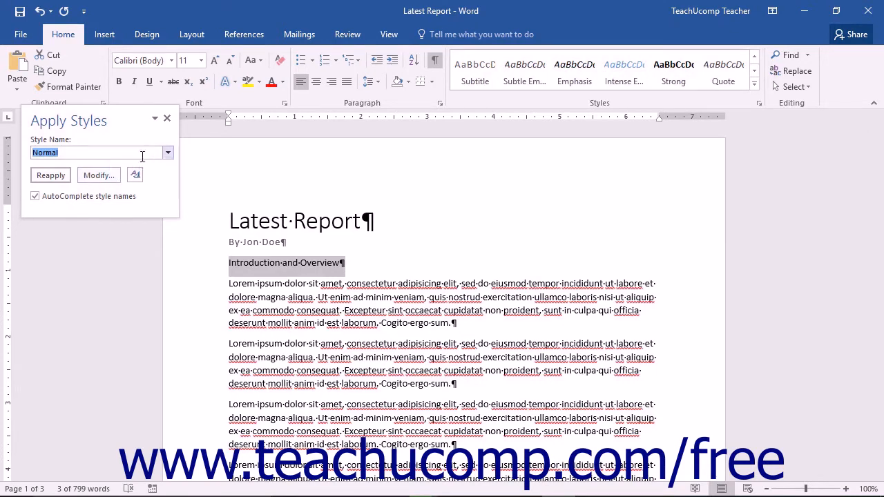
- Make 'Introduction and Overview' Heading 1 via the Style Name list, leaving Modify Style unchanged
click(167, 151)
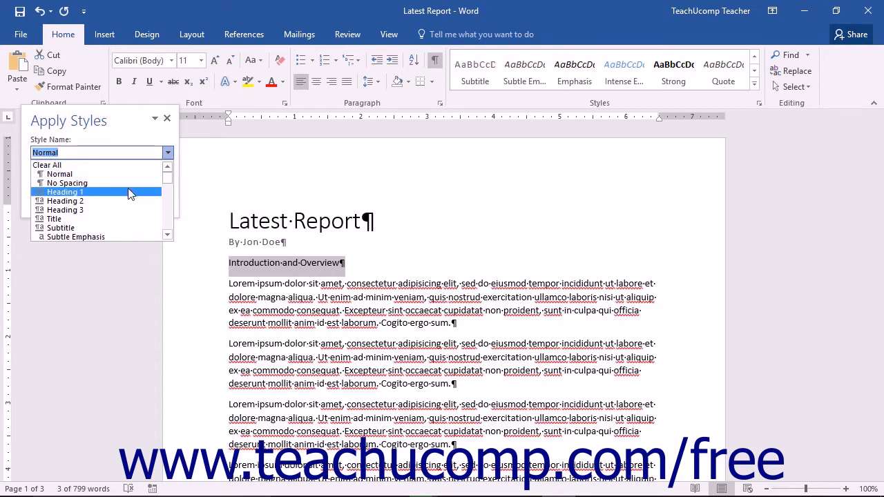
click(65, 191)
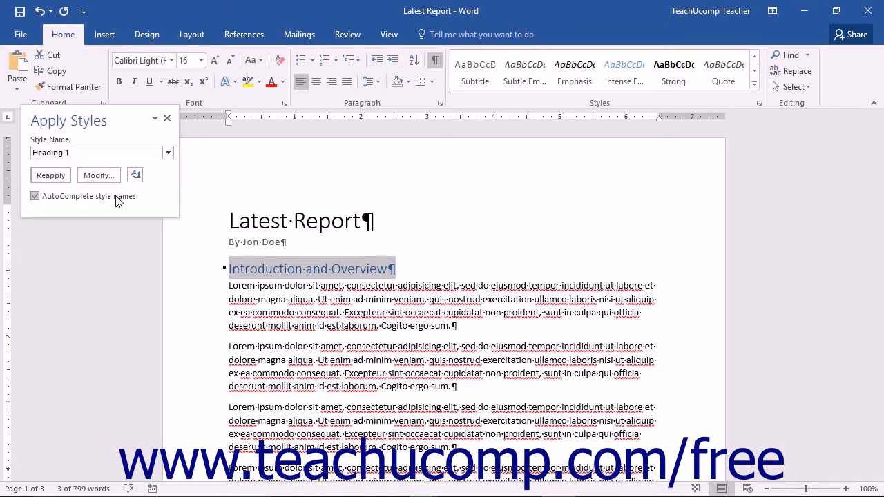
mouse_move(80, 196)
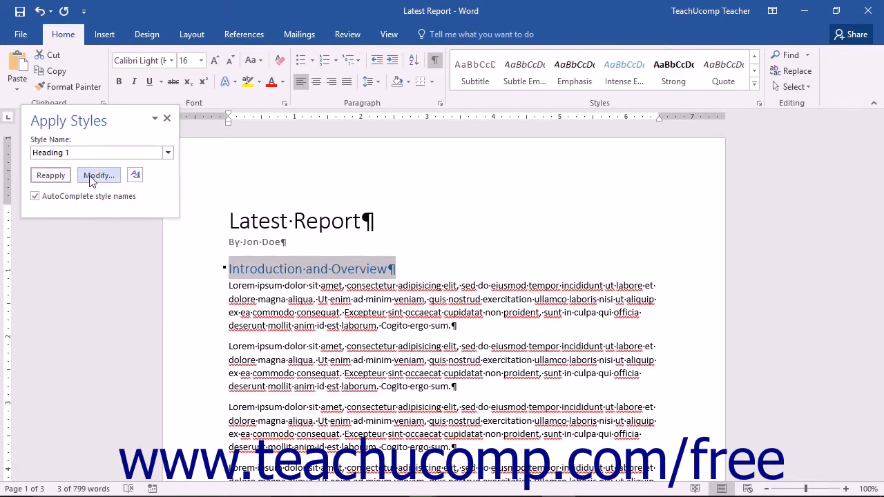
click(99, 174)
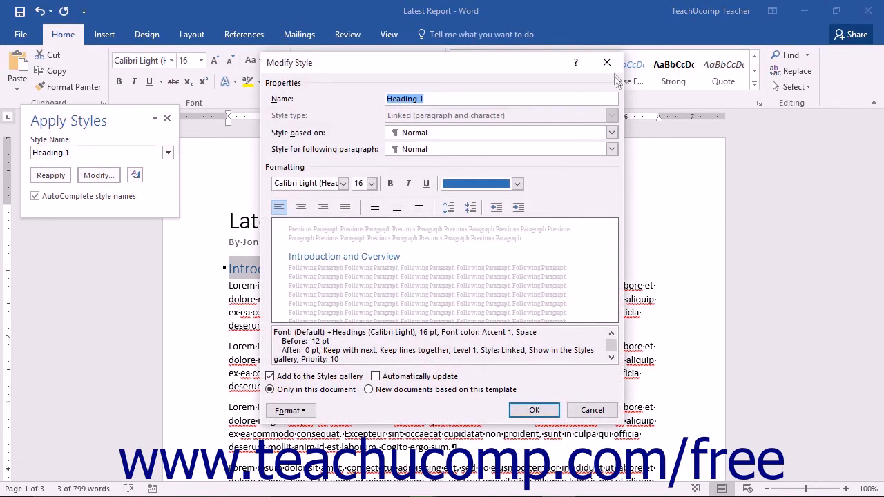
click(533, 410)
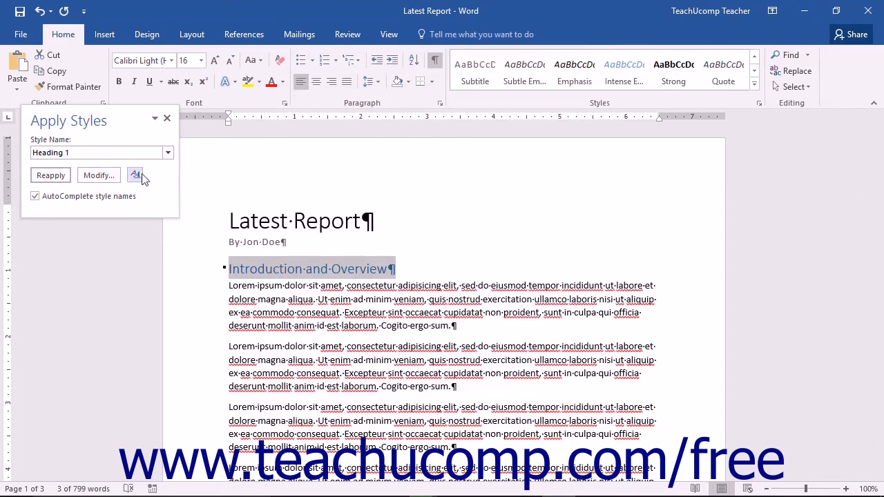
- Close the Apply Styles pane, keeping the Heading 1 styling in place
click(135, 174)
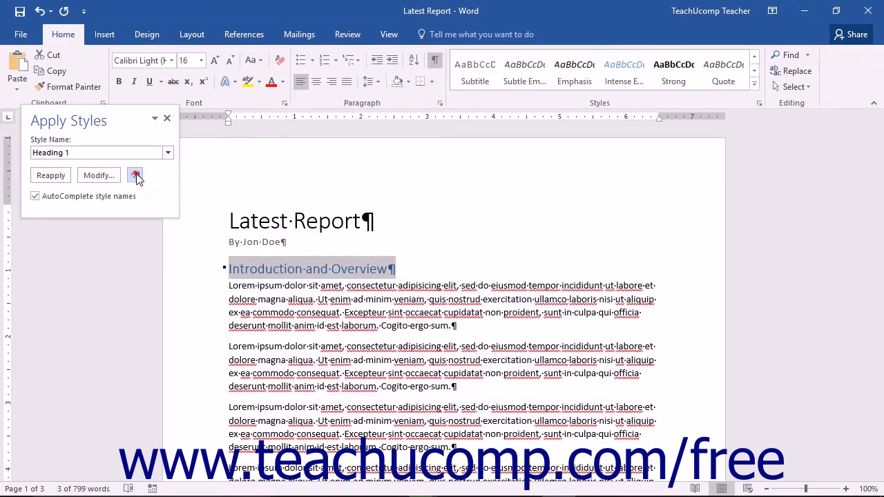
click(136, 174)
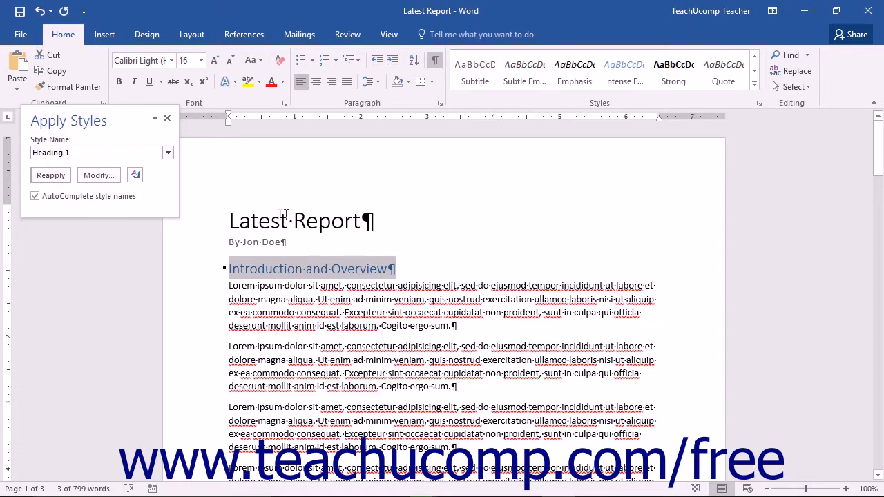
mouse_move(103, 141)
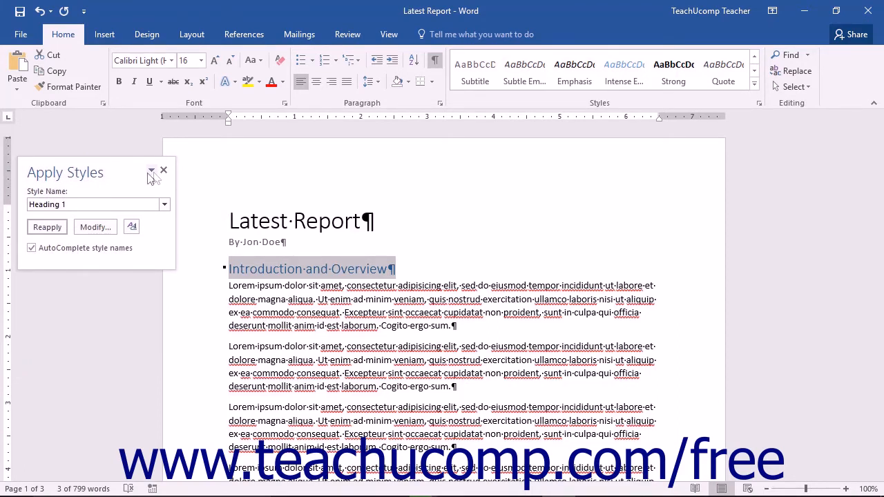
click(163, 170)
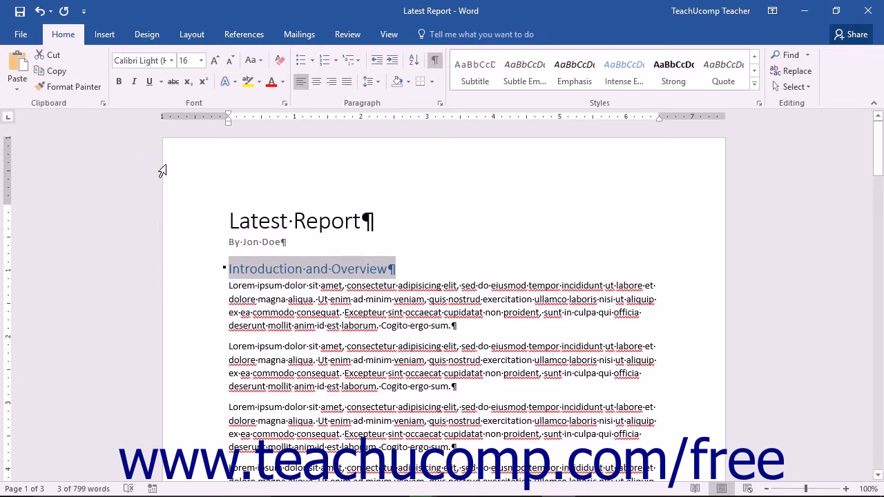